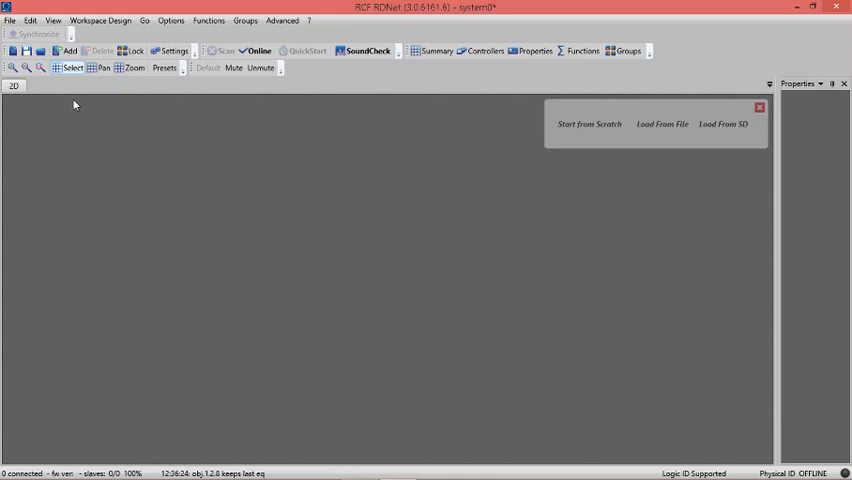
Choose the HDL50A model in Add Object and address it to controller 1, line 1
{"action": "left_click", "coordinate": [68, 52]}
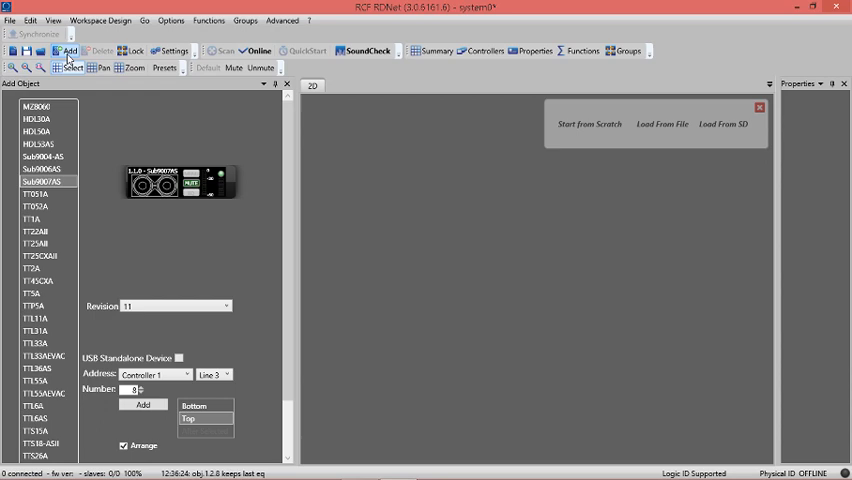
{"action": "left_click", "coordinate": [38, 132]}
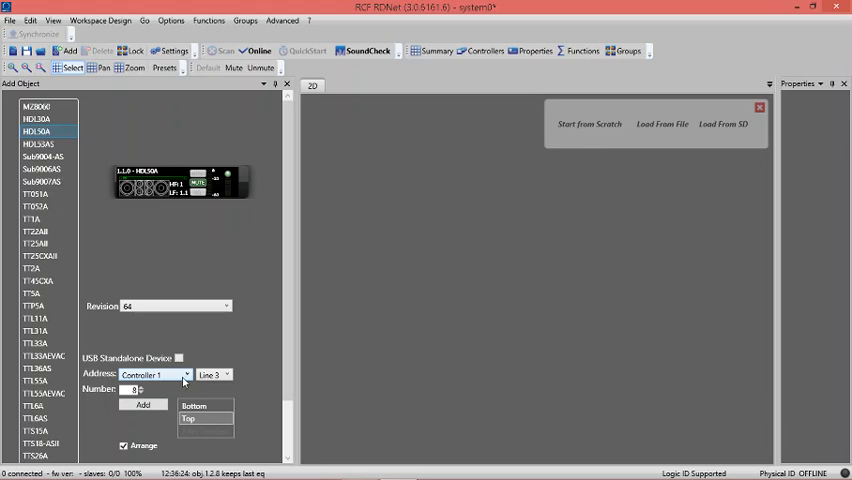
{"action": "left_click", "coordinate": [204, 408]}
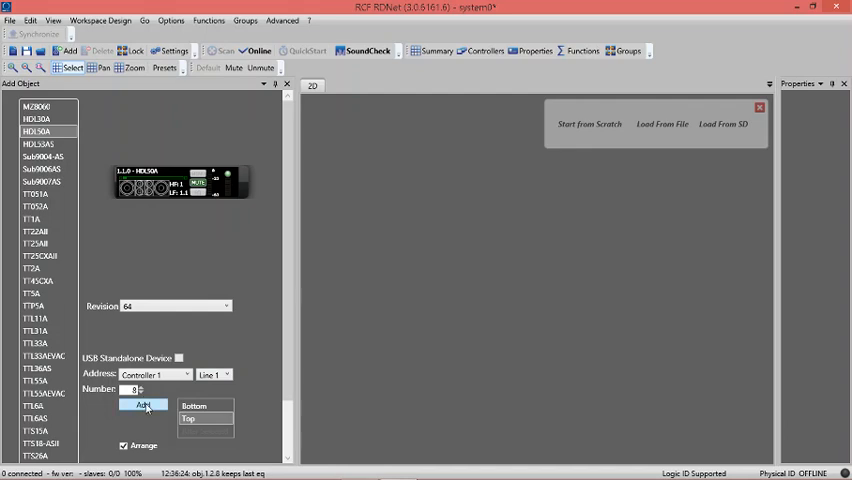
Add HDL50A units on line 1 and line 2, then select the SUB8006-AS subwoofer model
{"action": "left_click", "coordinate": [142, 404]}
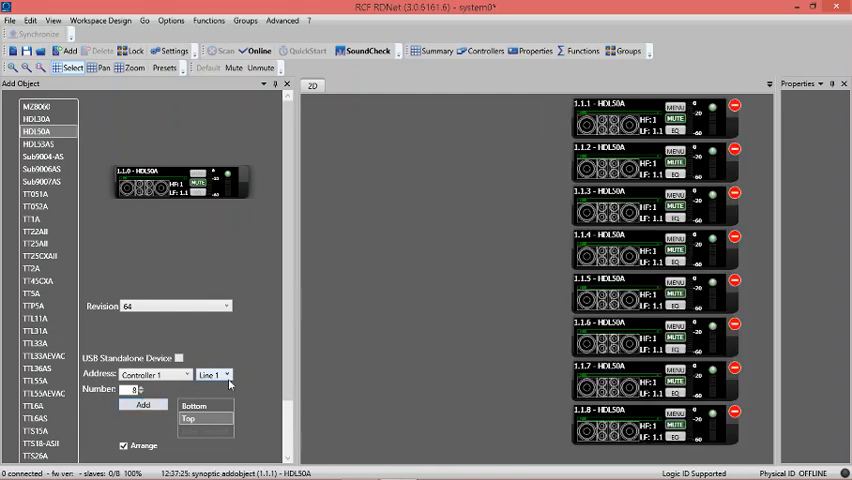
{"action": "left_click", "coordinate": [212, 374]}
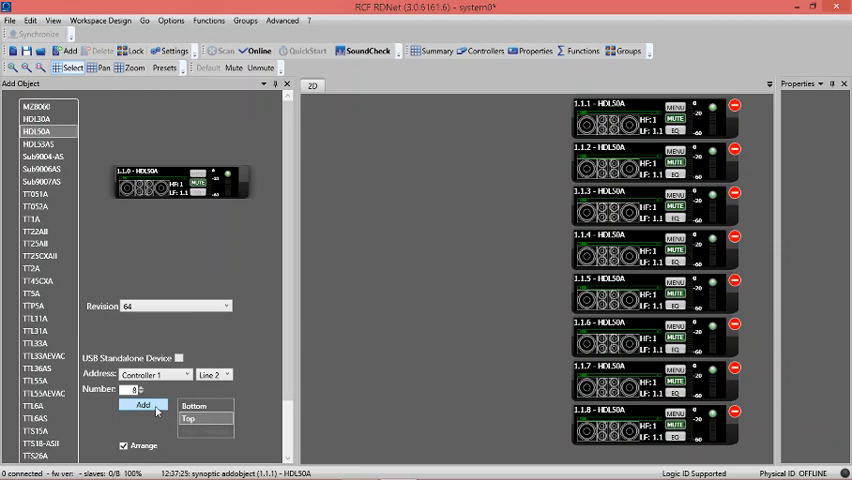
{"action": "left_click", "coordinate": [144, 404]}
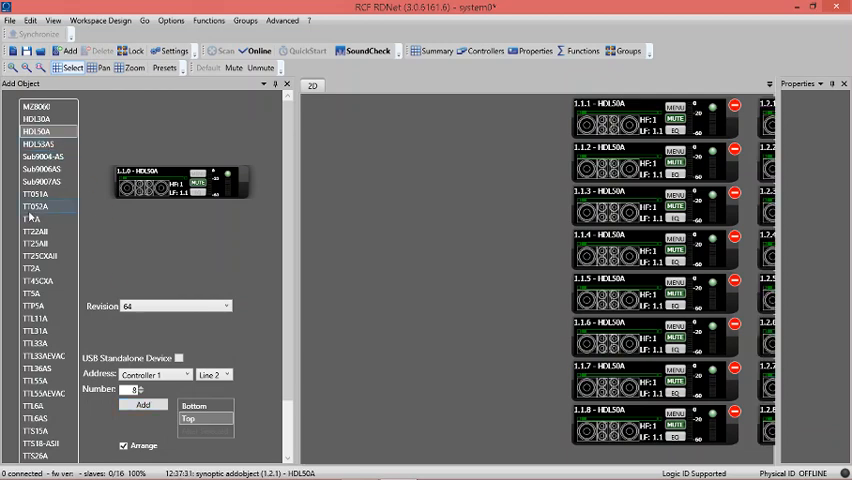
{"action": "left_click", "coordinate": [44, 182]}
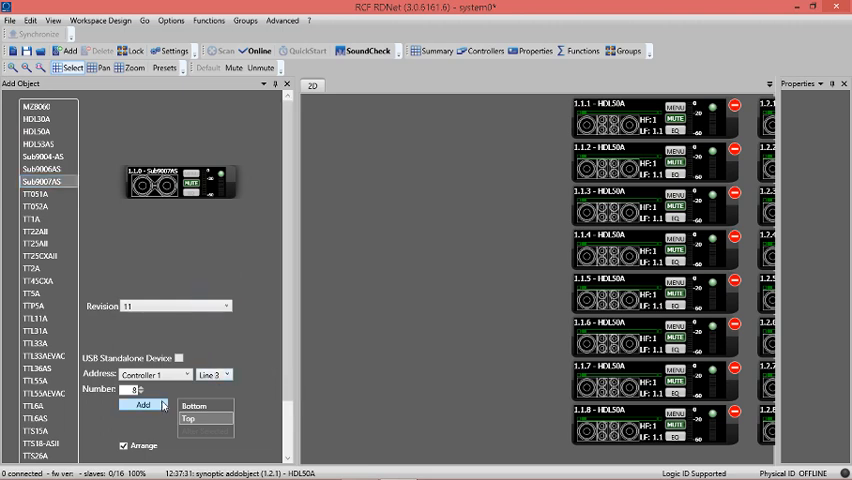
{"action": "left_click", "coordinate": [142, 404]}
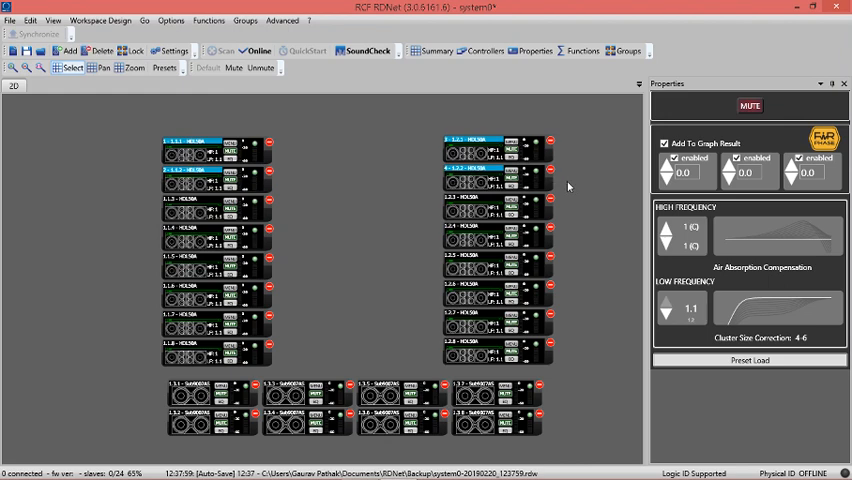
{"action": "mouse_move", "coordinate": [640, 232]}
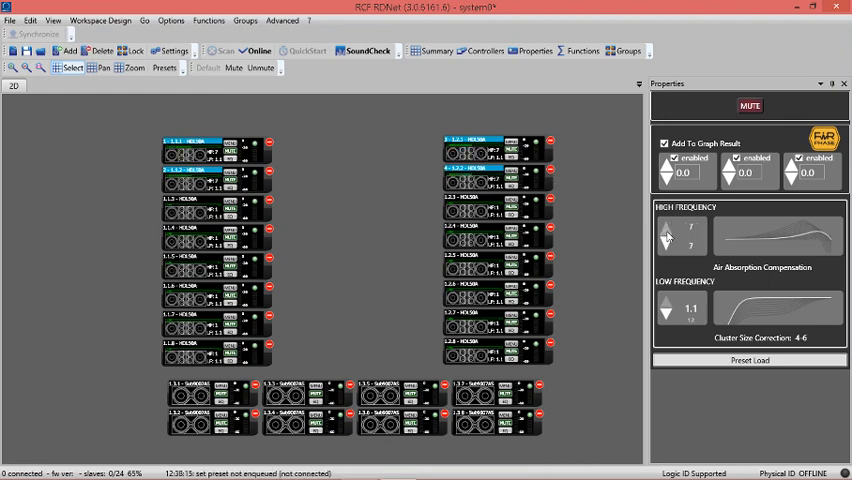
Adjust the HDL50A array's High Frequency air absorption compensation value
{"action": "left_click", "coordinate": [666, 228]}
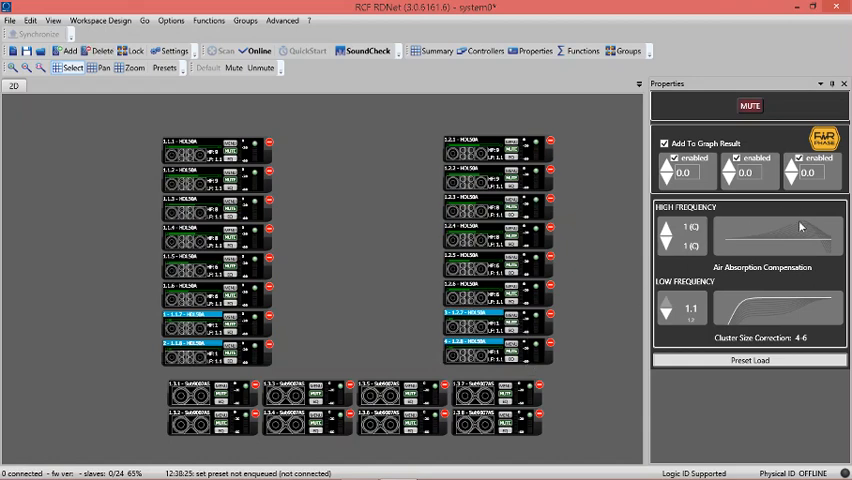
{"action": "mouse_move", "coordinate": [756, 274]}
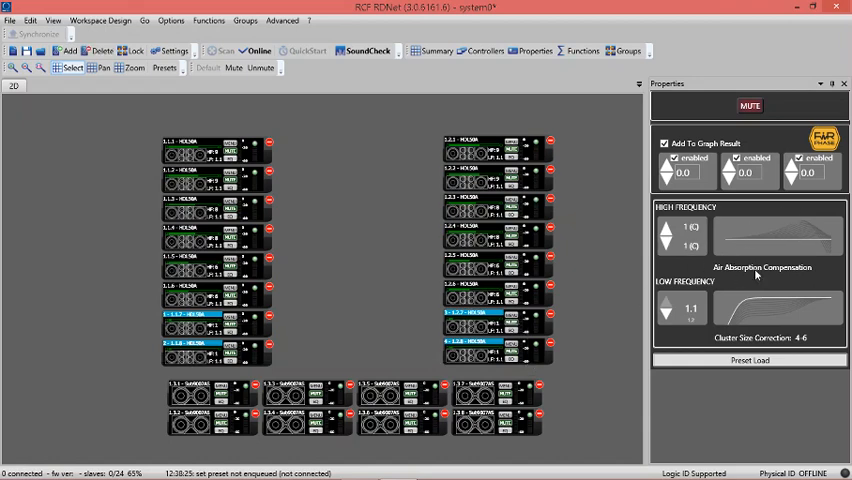
{"action": "mouse_move", "coordinate": [780, 278]}
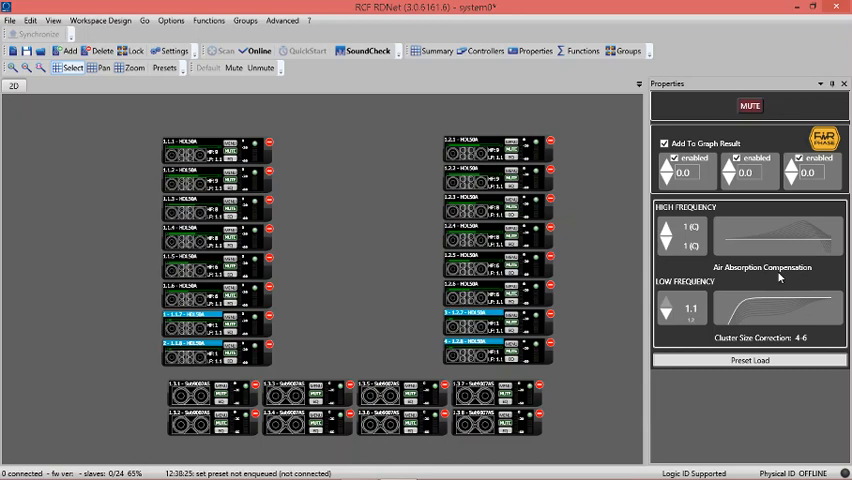
{"action": "mouse_move", "coordinate": [778, 232]}
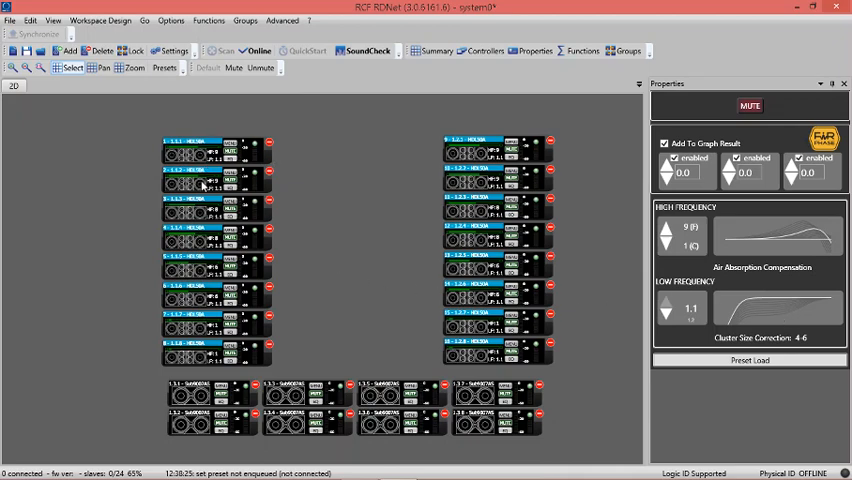
{"action": "mouse_move", "coordinate": [656, 332]}
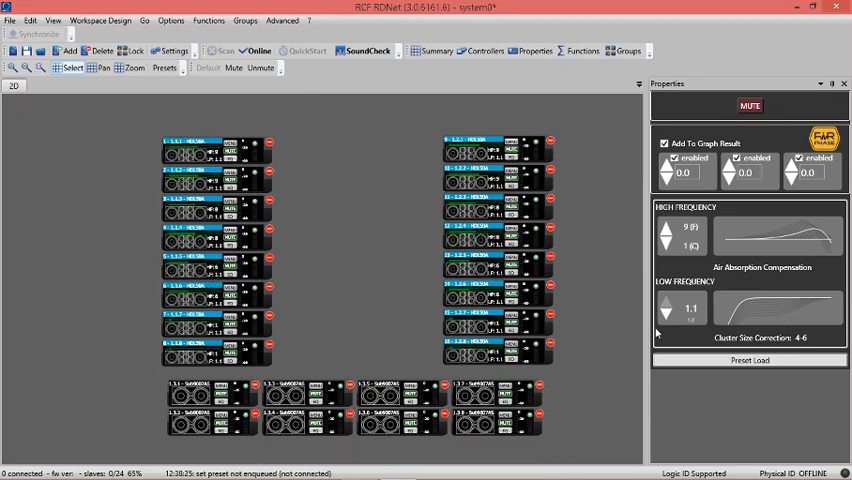
Step the Low Frequency cluster size correction up several times toward a larger cluster
{"action": "left_click", "coordinate": [664, 304]}
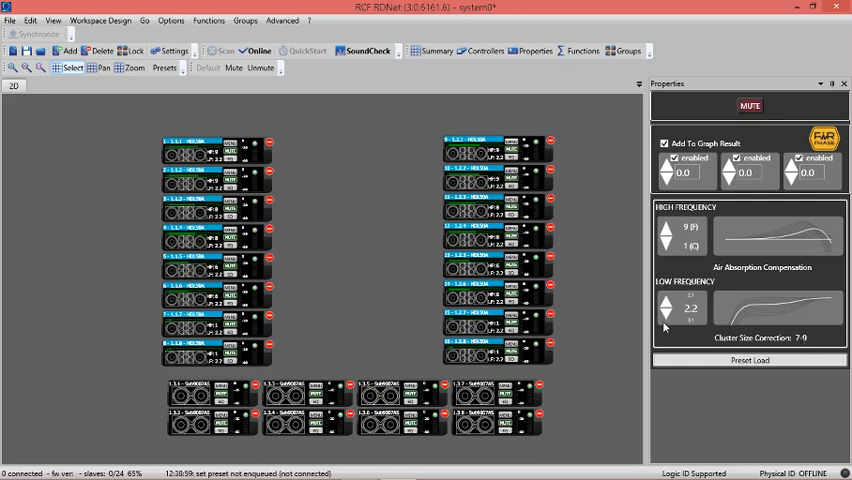
{"action": "left_click", "coordinate": [664, 304]}
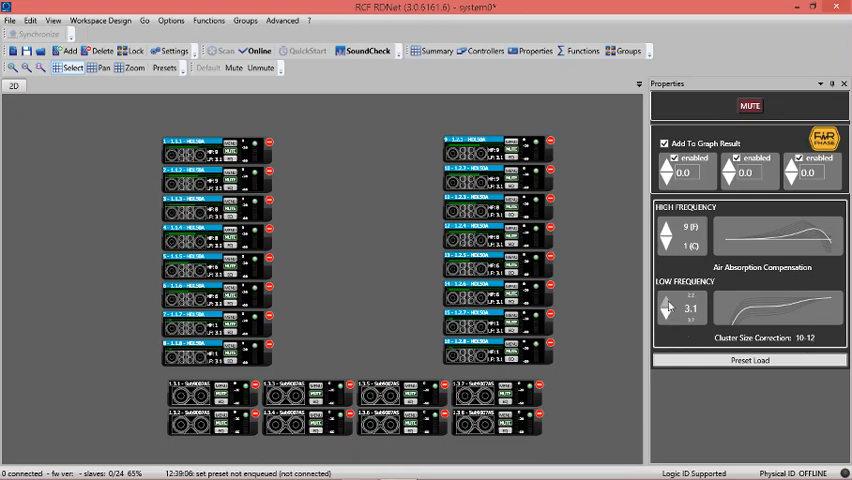
{"action": "left_click", "coordinate": [666, 312]}
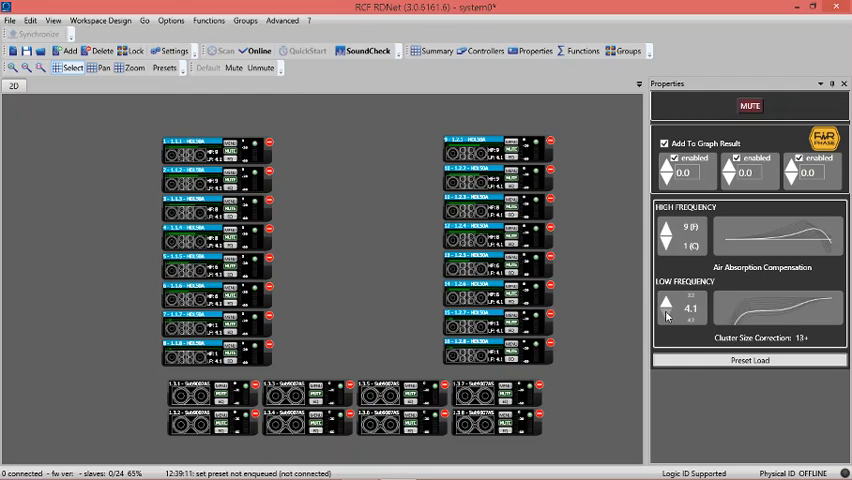
{"action": "left_click", "coordinate": [666, 308]}
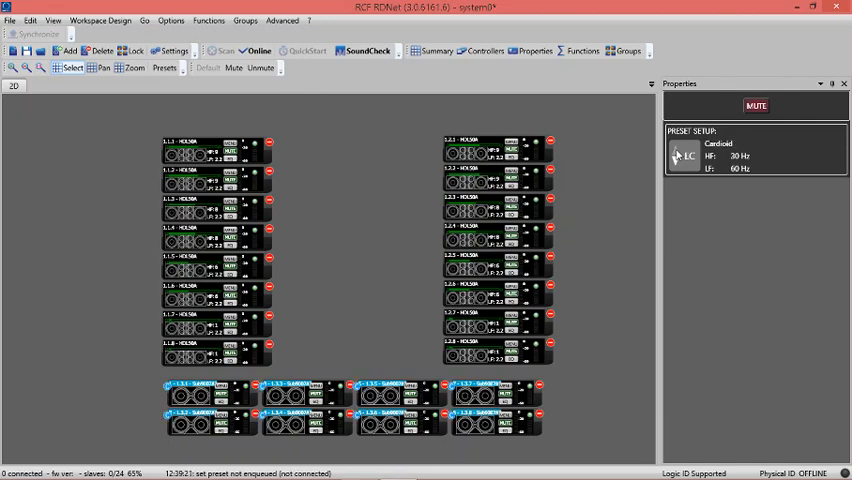
Change the SUB8006-AS preset from Cardioid to Infra Subwoofer (20–60 Hz)
{"action": "left_click", "coordinate": [680, 156]}
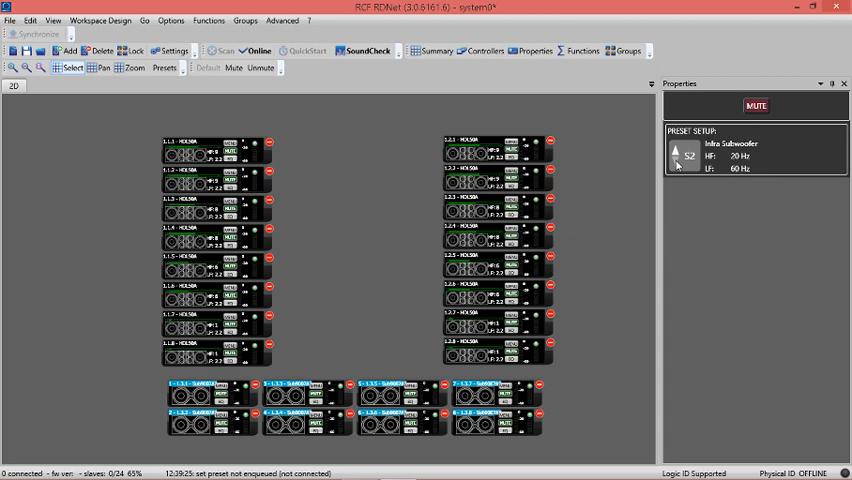
{"action": "mouse_move", "coordinate": [640, 286]}
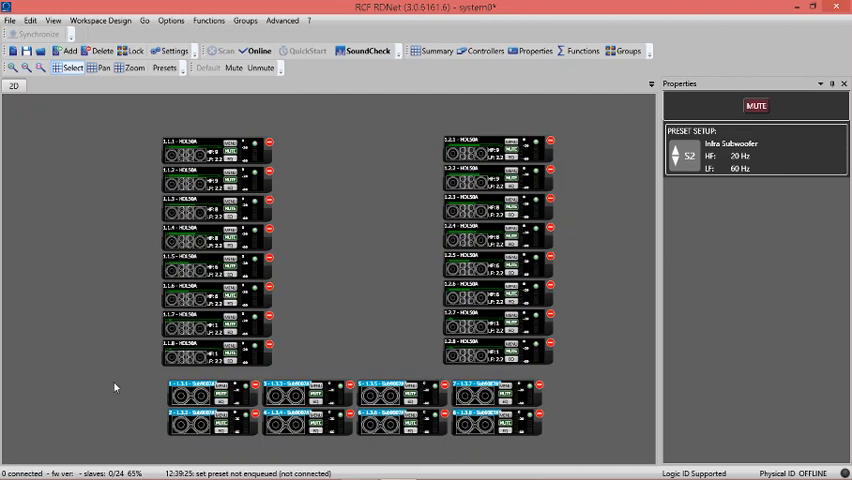
{"action": "mouse_move", "coordinate": [128, 380]}
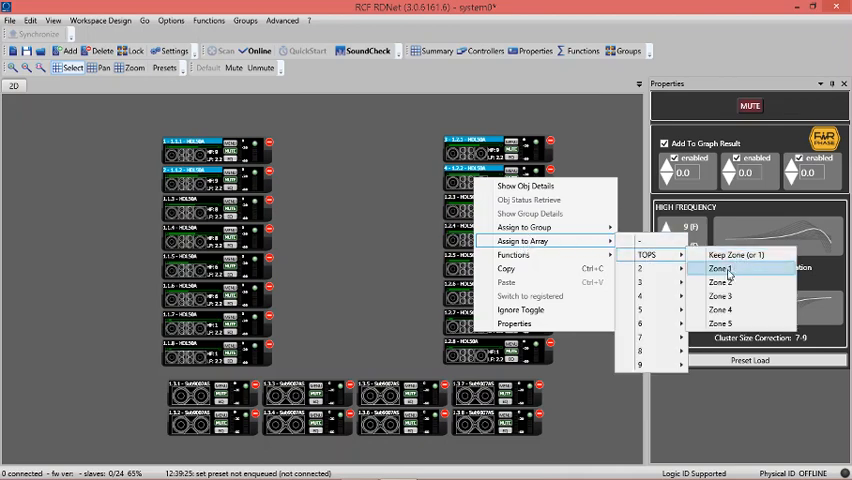
Assign the top left-array cabinets to TOPS Zone 2 and the next group to another TOPS zone
{"action": "left_click", "coordinate": [720, 268]}
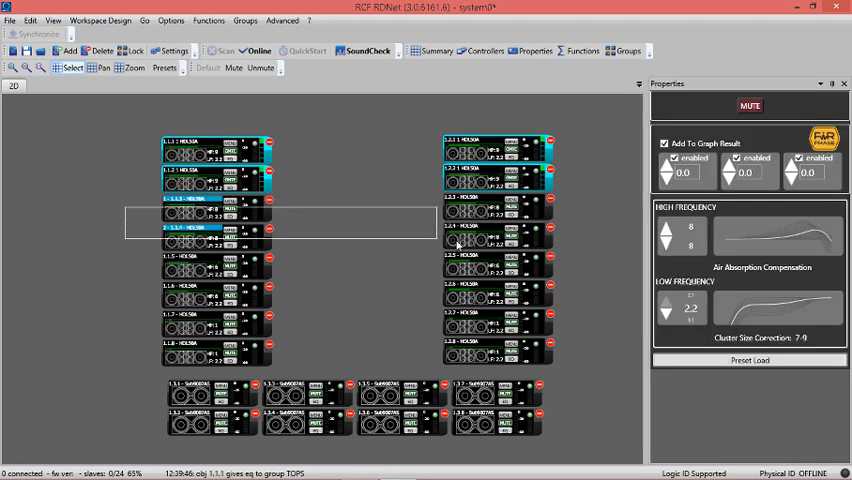
{"action": "right_click", "coordinate": [470, 210]}
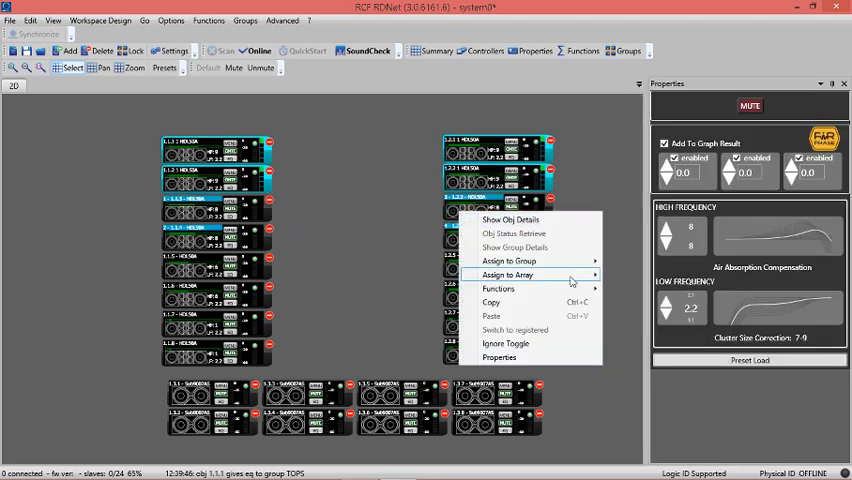
{"action": "left_click", "coordinate": [332, 274]}
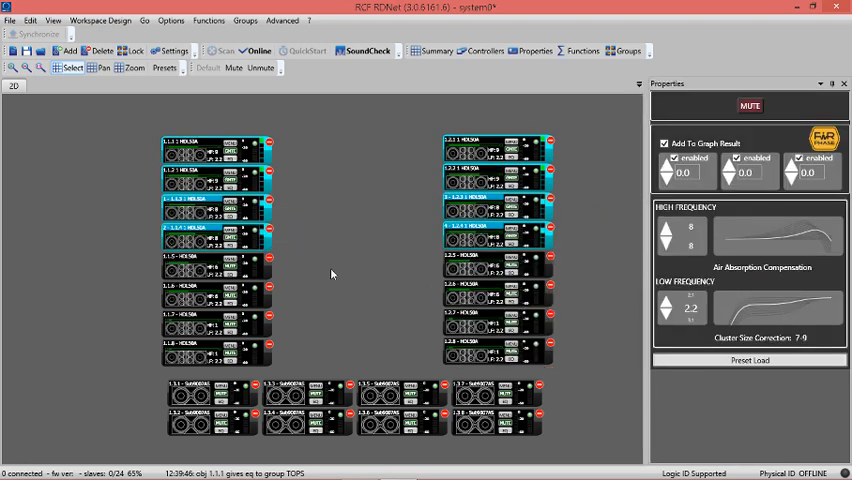
{"action": "right_click", "coordinate": [470, 282]}
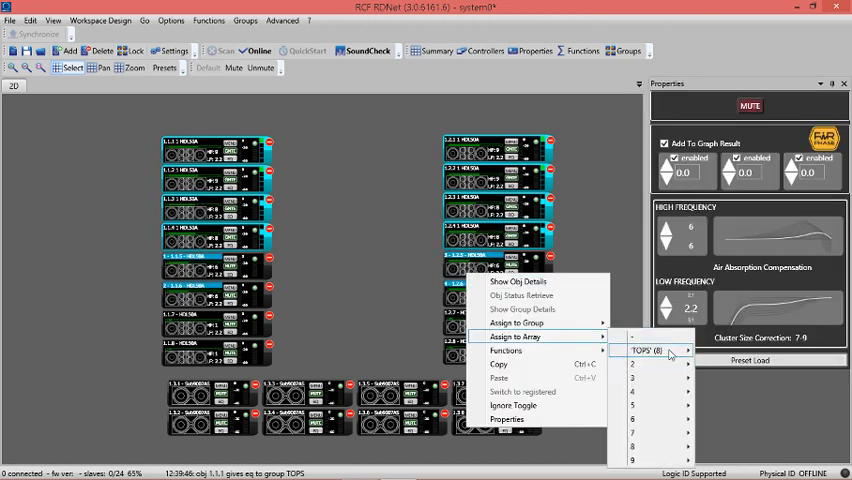
{"action": "left_click", "coordinate": [656, 350]}
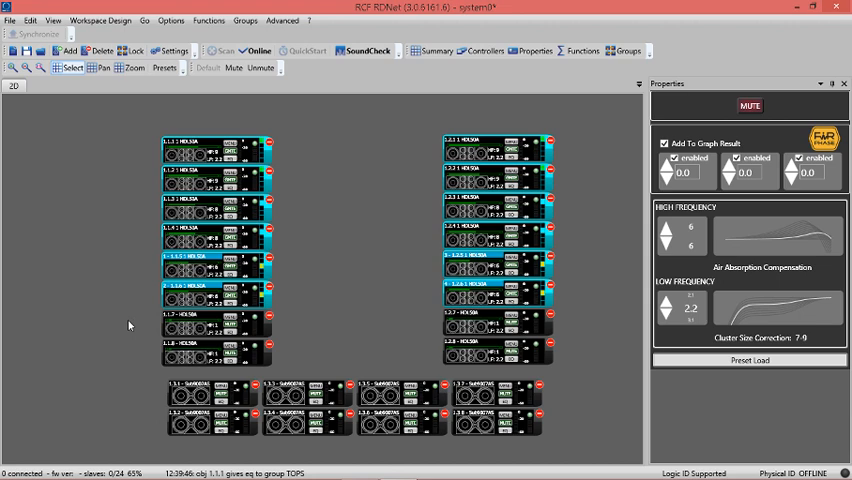
Assign the right-array HDL 50 cabinets to TOPS Zone 1
{"action": "right_click", "coordinate": [490, 312]}
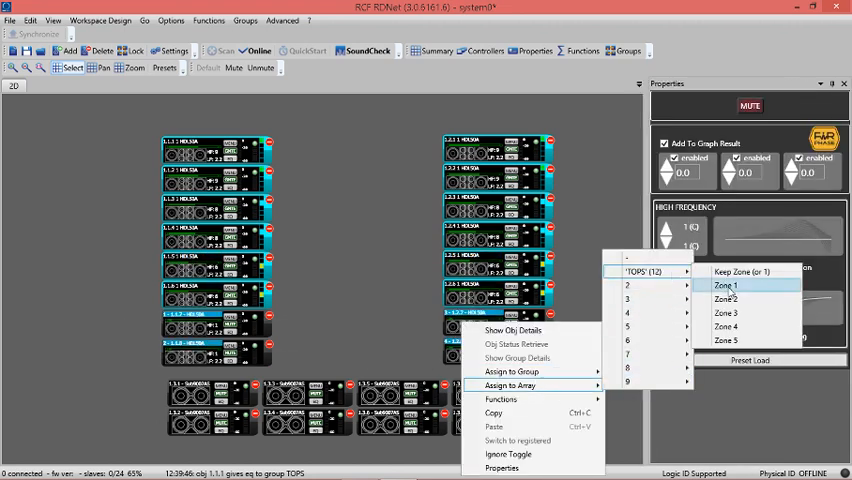
{"action": "left_click", "coordinate": [726, 284]}
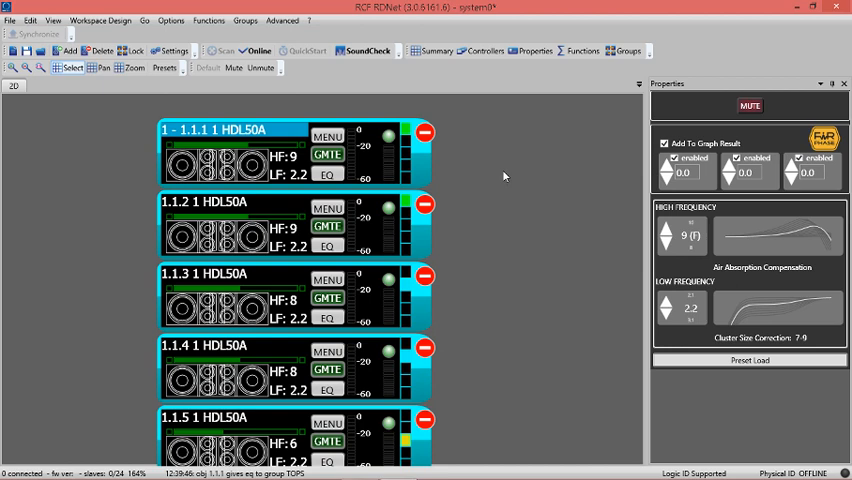
{"action": "mouse_move", "coordinate": [684, 246]}
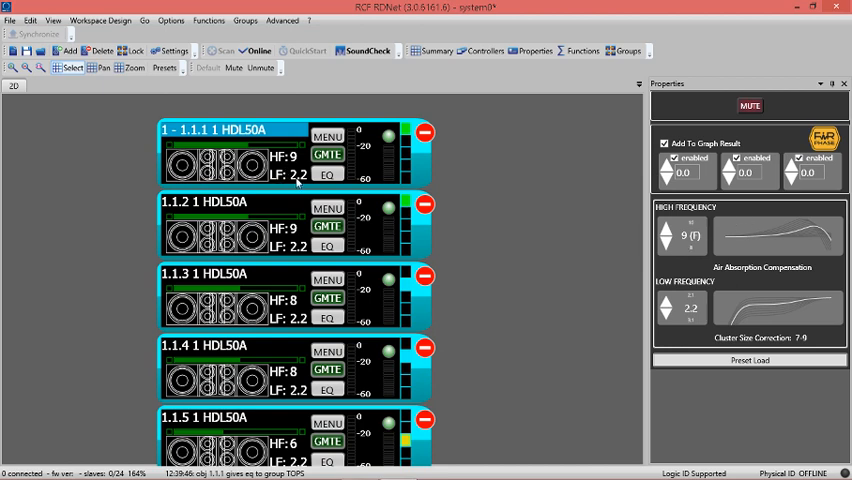
{"action": "mouse_move", "coordinate": [244, 152]}
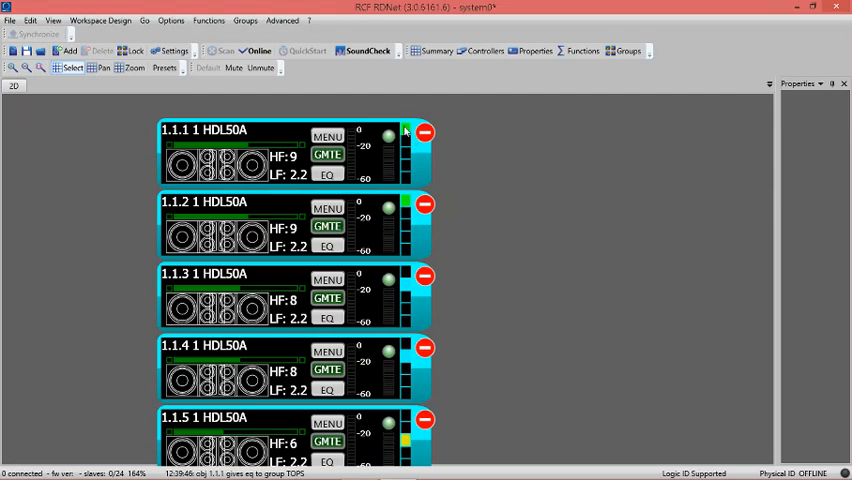
{"action": "mouse_move", "coordinate": [408, 290]}
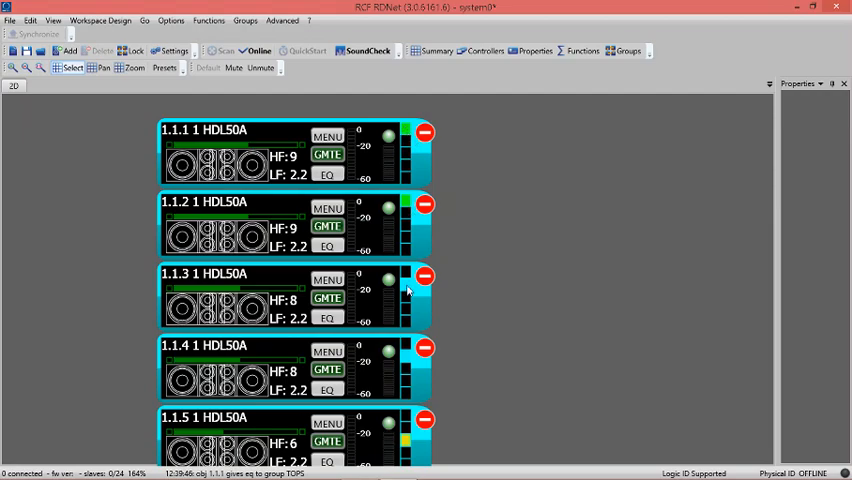
Scroll down through the left-array cabinets to read their HF and LF values
{"action": "scroll", "scroll_direction": "down", "scroll_amount": 3}
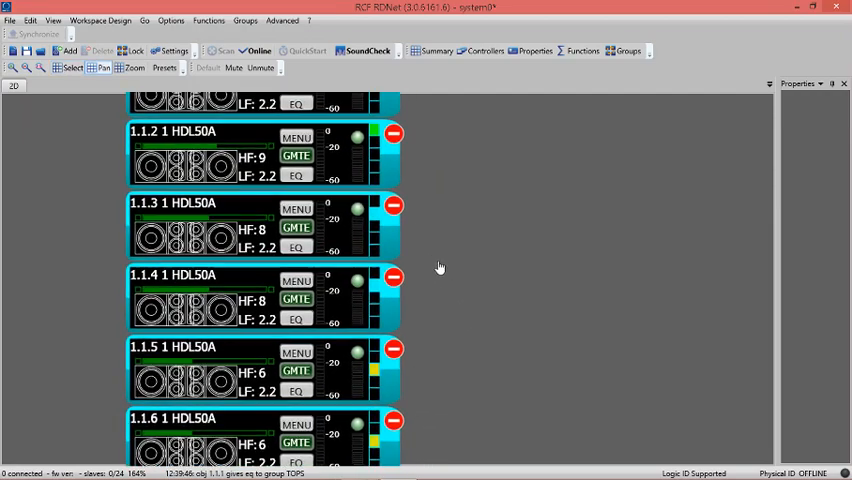
{"action": "scroll", "scroll_direction": "down", "scroll_amount": 3}
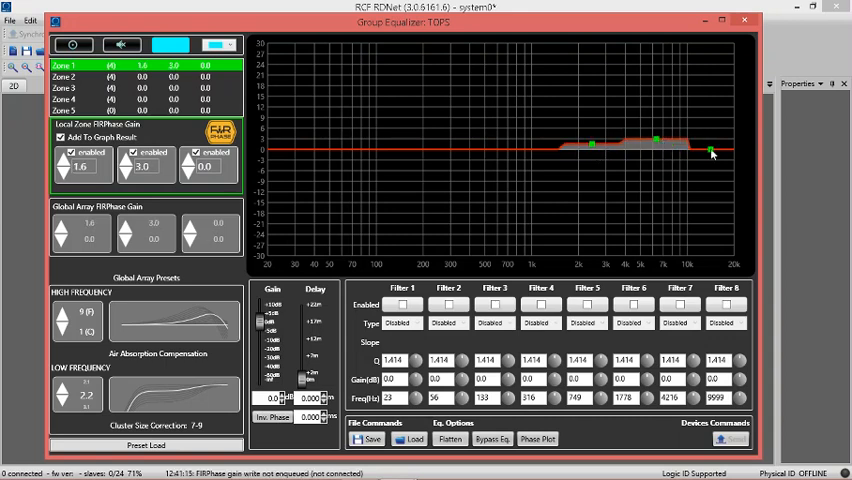
Set the Local Zone FIR gain for Zones 2, 3 and the following zone in the TOPS Group Equalizer
{"action": "left_click", "coordinate": [90, 76]}
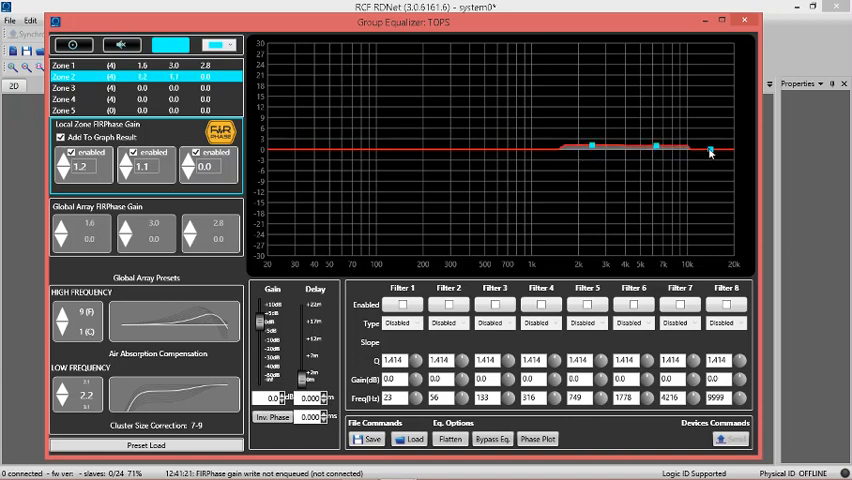
{"action": "left_click", "coordinate": [70, 88]}
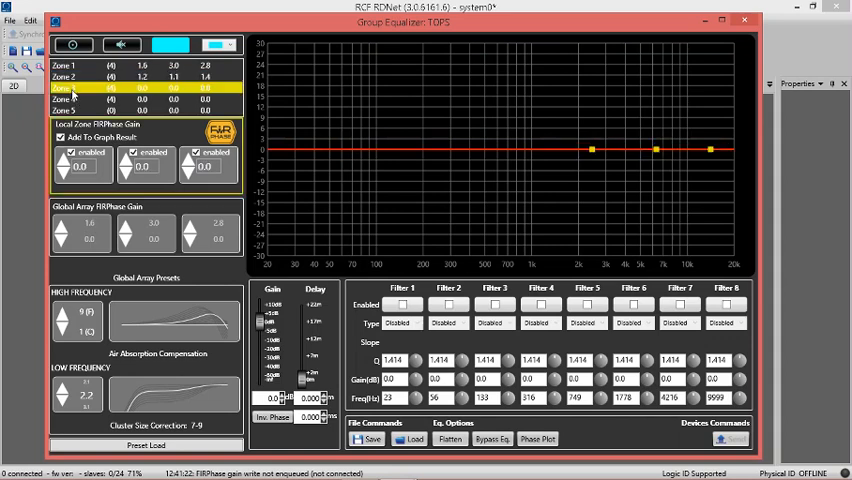
{"action": "left_click", "coordinate": [64, 100]}
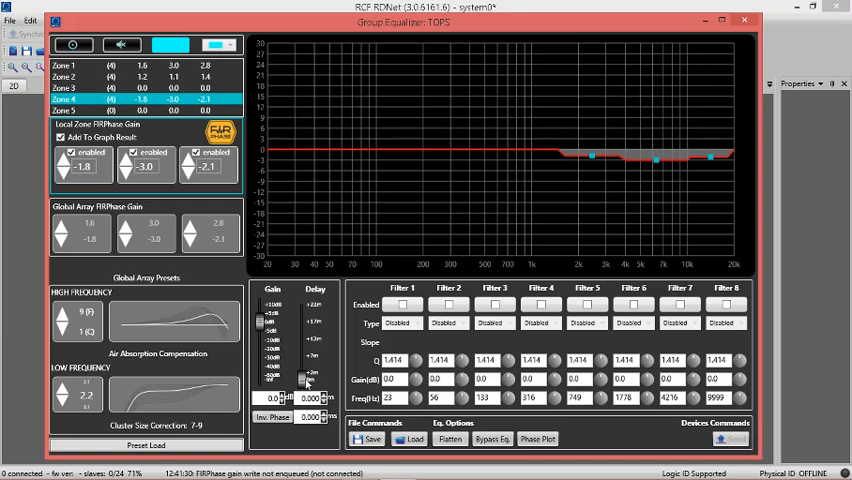
{"action": "mouse_move", "coordinate": [544, 412]}
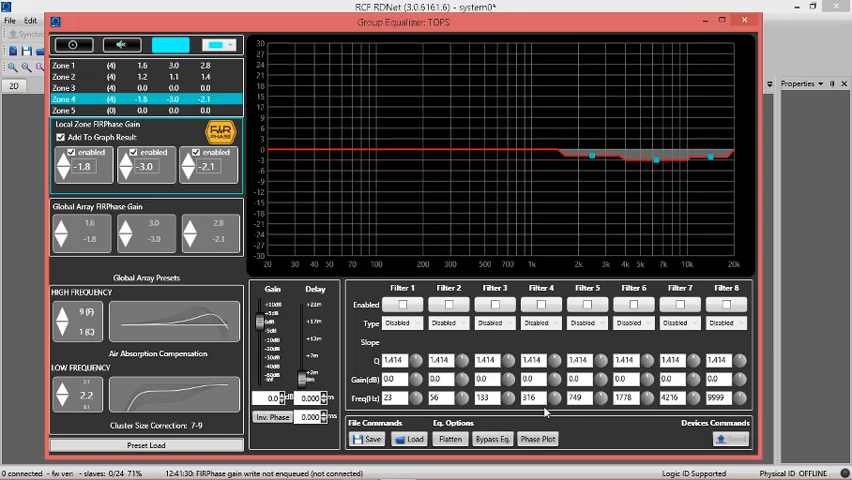
Show the phase plot, enable Filter 4 PEQ with a midrange boost, and close the Group Equalizer
{"action": "left_click", "coordinate": [536, 438]}
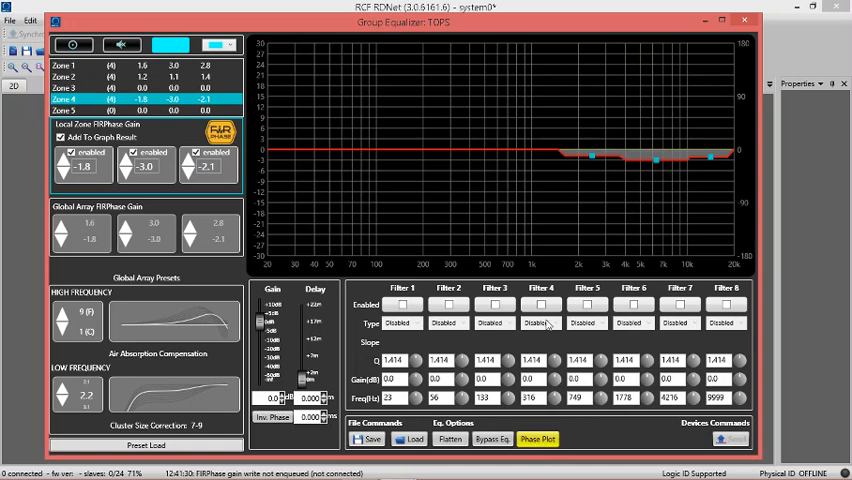
{"action": "left_click", "coordinate": [542, 304]}
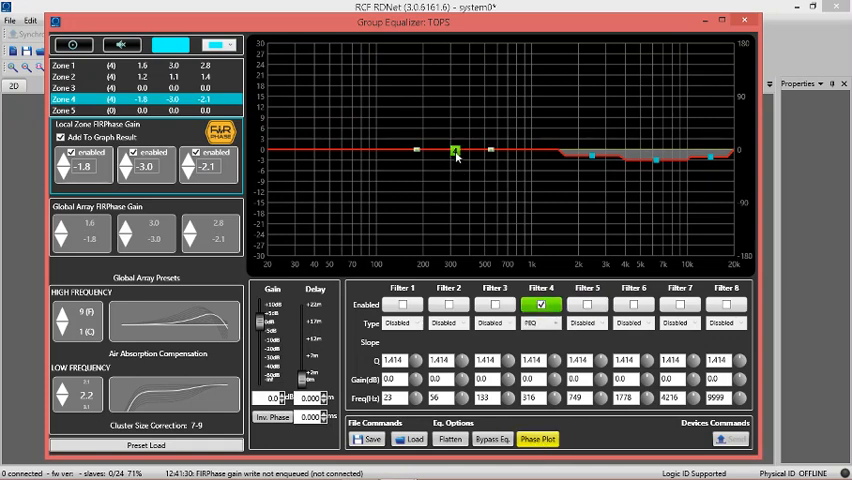
{"action": "left_click_drag", "start_coordinate": [452, 150], "coordinate": [466, 136]}
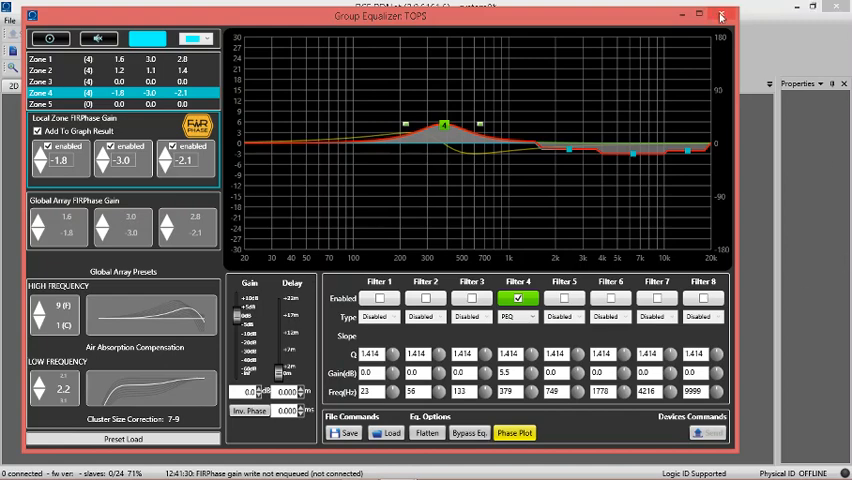
{"action": "left_click", "coordinate": [722, 16]}
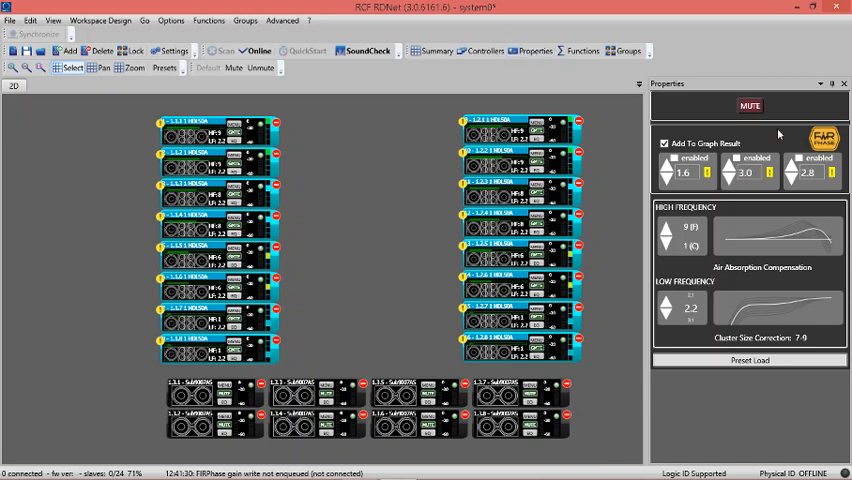
{"action": "mouse_move", "coordinate": [584, 250]}
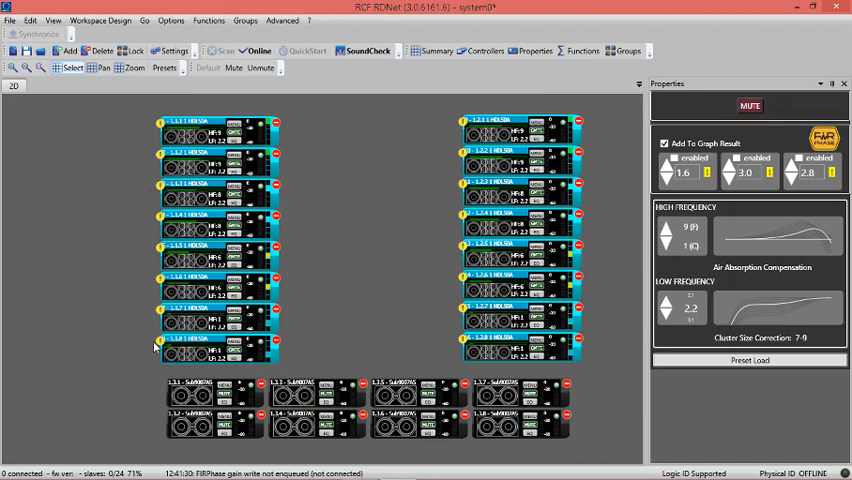
{"action": "mouse_move", "coordinate": [316, 338]}
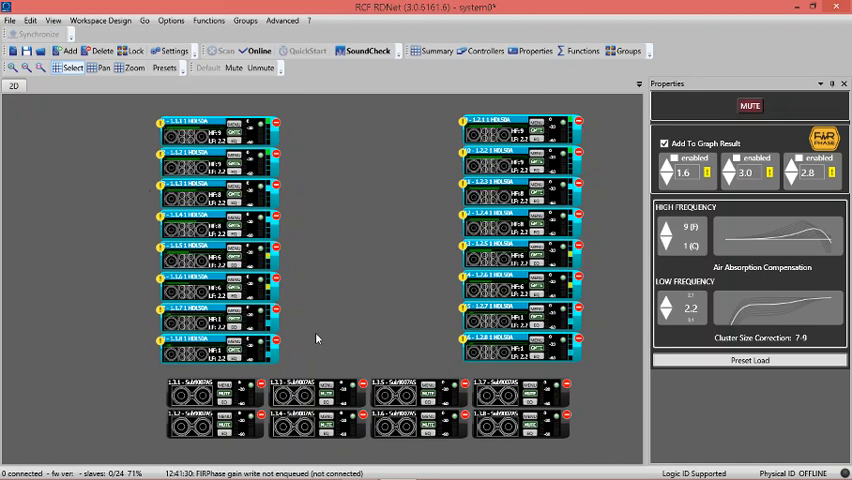
{"action": "mouse_move", "coordinate": [312, 368]}
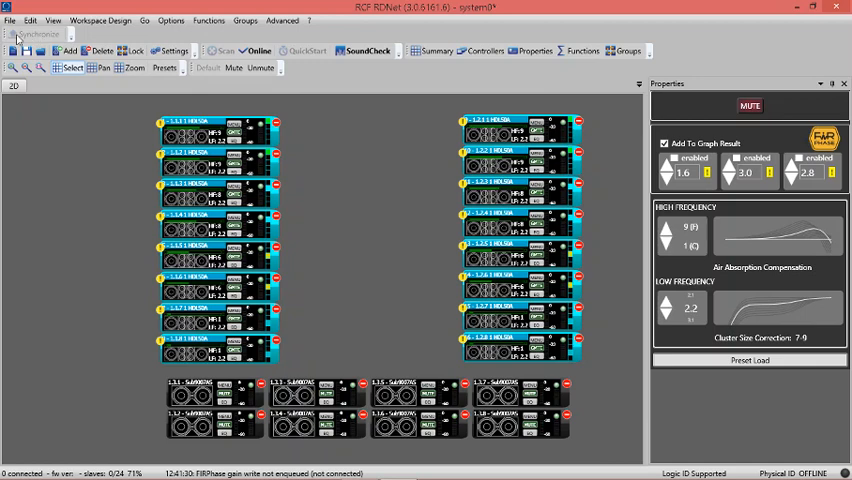
{"action": "mouse_move", "coordinate": [360, 208]}
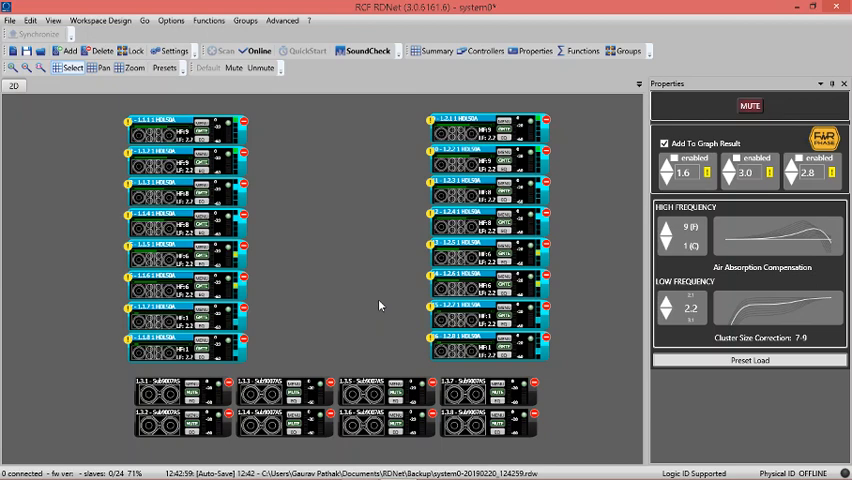
{"action": "mouse_move", "coordinate": [388, 296]}
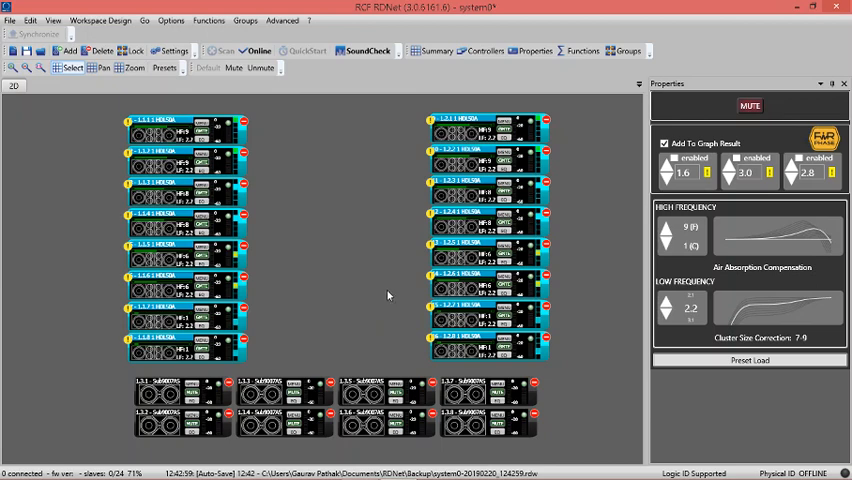